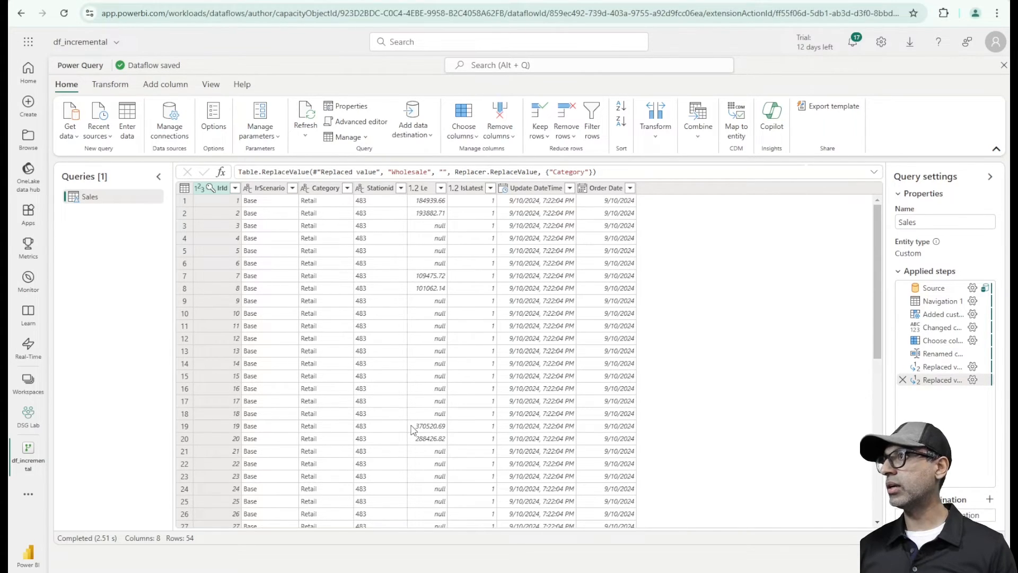
pyautogui.moveTo(442, 399)
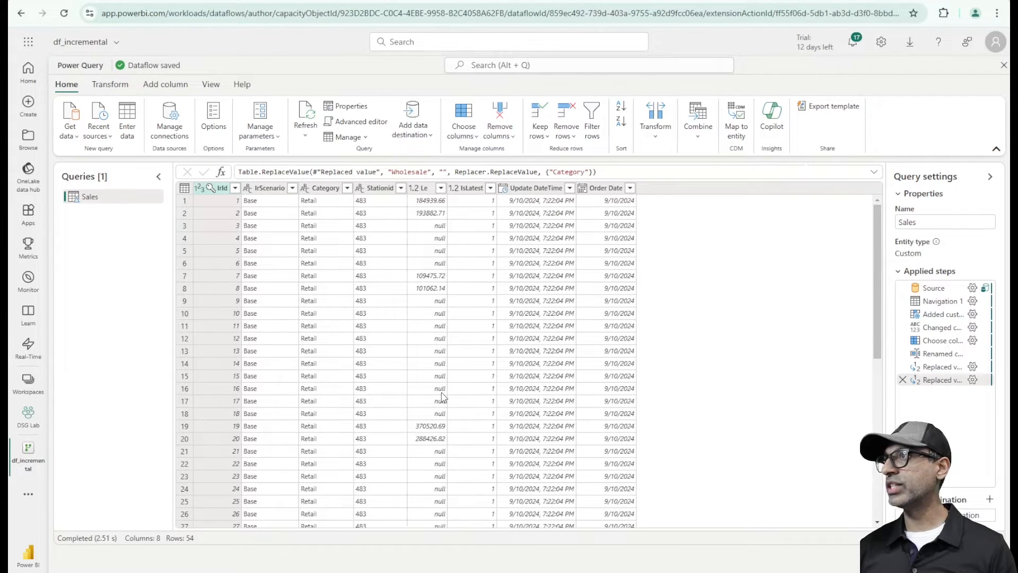
pyautogui.moveTo(563, 316)
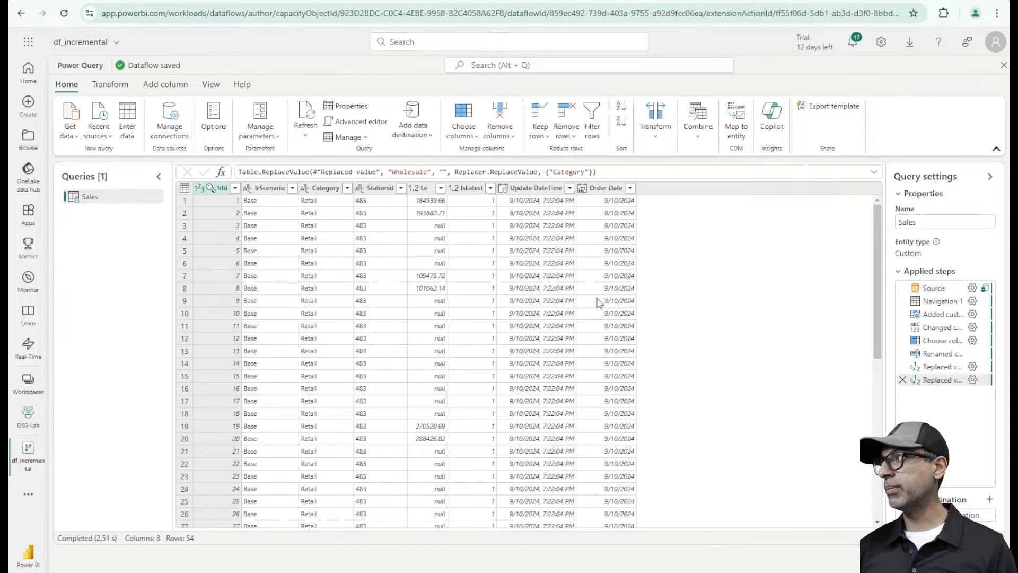
pyautogui.moveTo(601, 274)
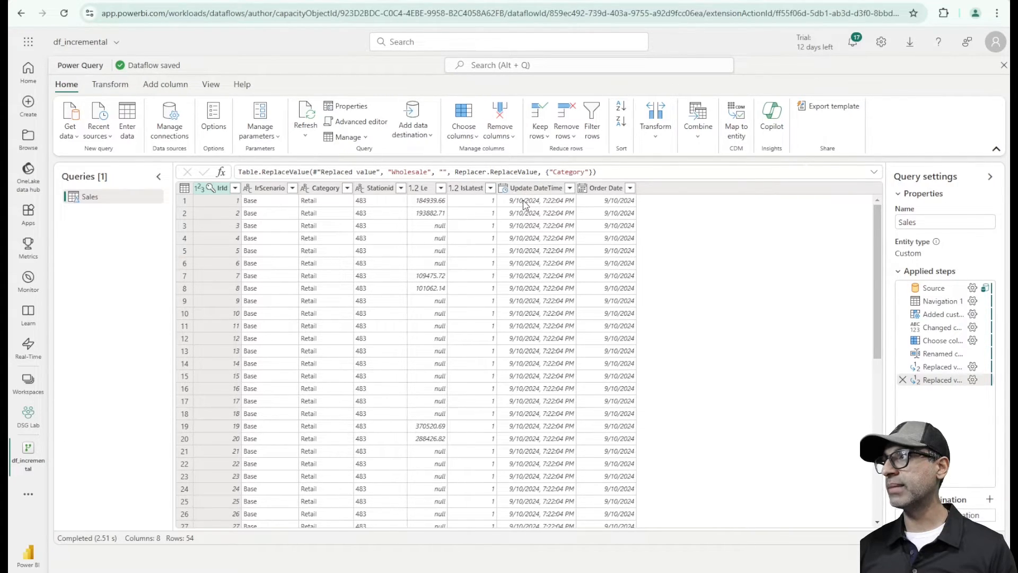
pyautogui.moveTo(390, 206)
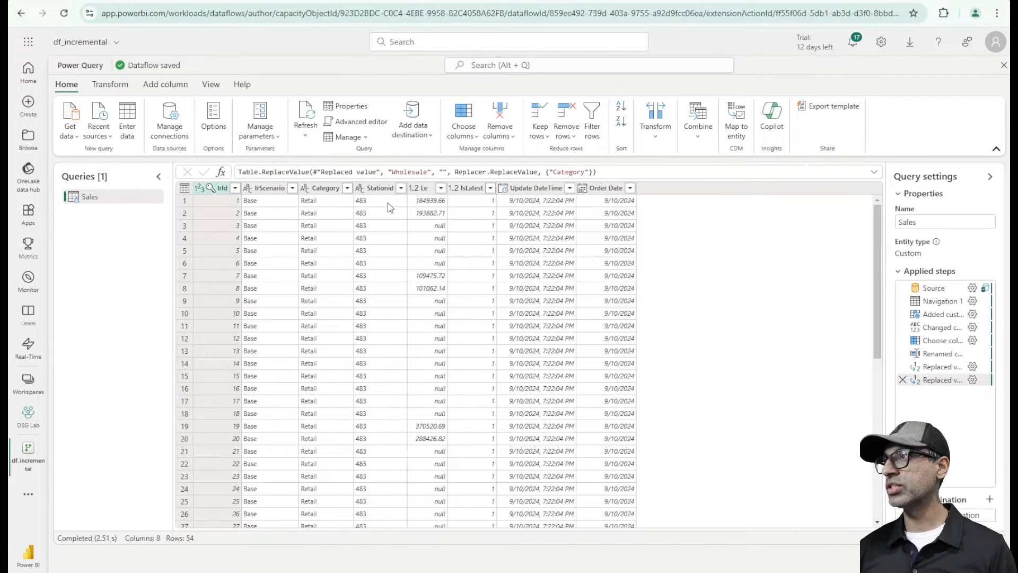
pyautogui.moveTo(124, 229)
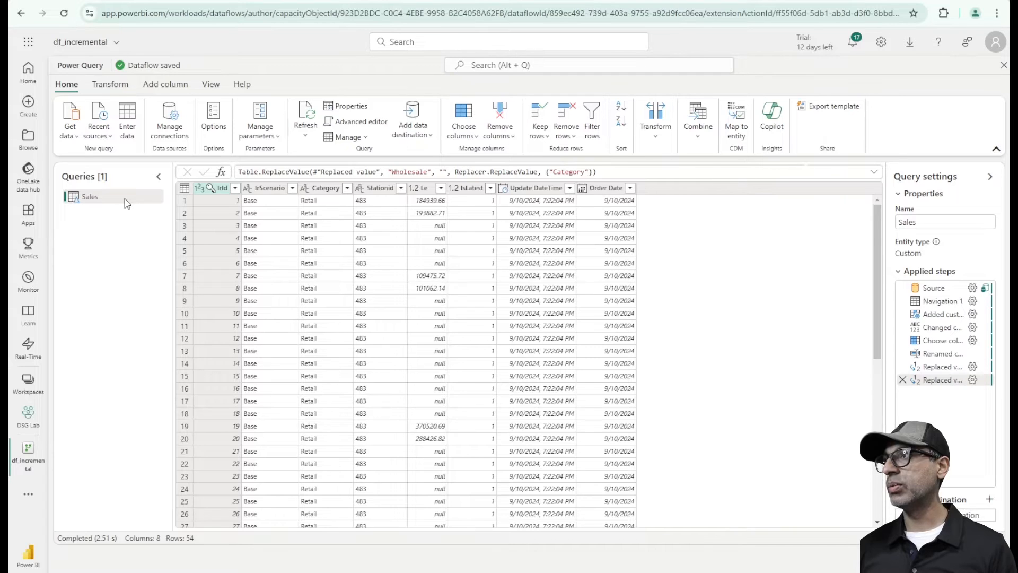
# Open Incremental refresh from the Sales query's context menu.
pyautogui.rightClick(90, 197)
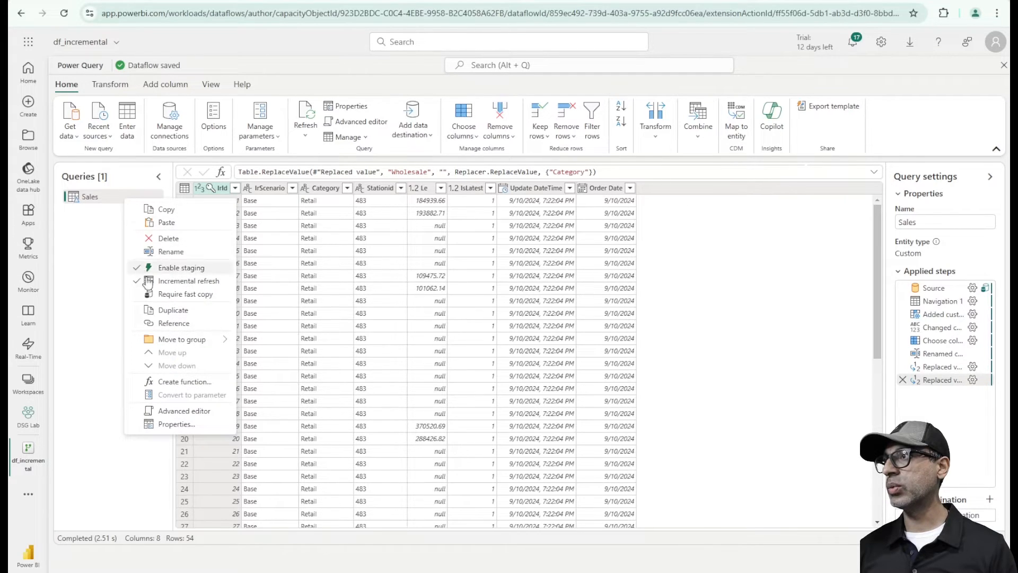
pyautogui.click(187, 281)
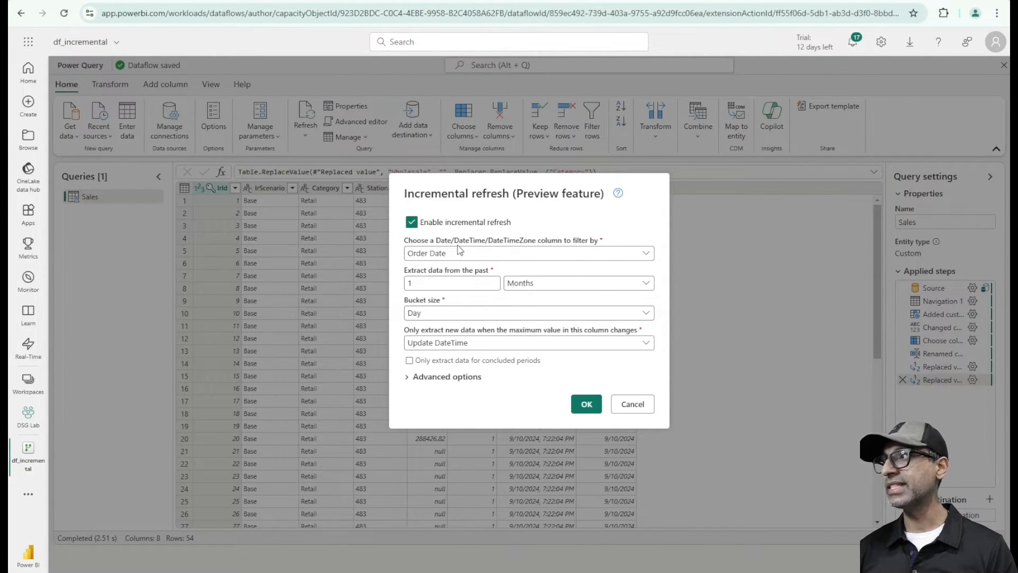
pyautogui.moveTo(398, 311)
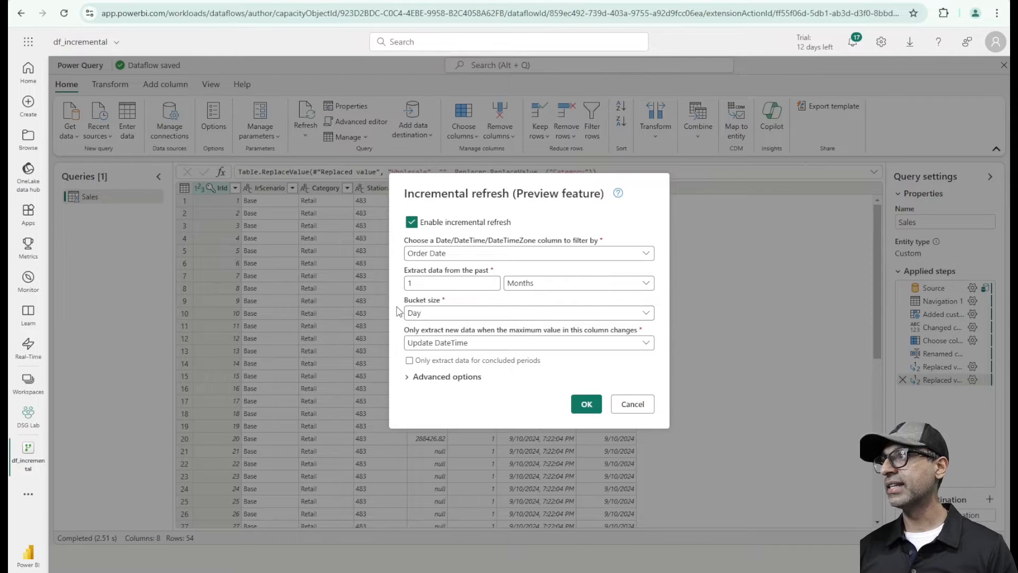
pyautogui.click(578, 282)
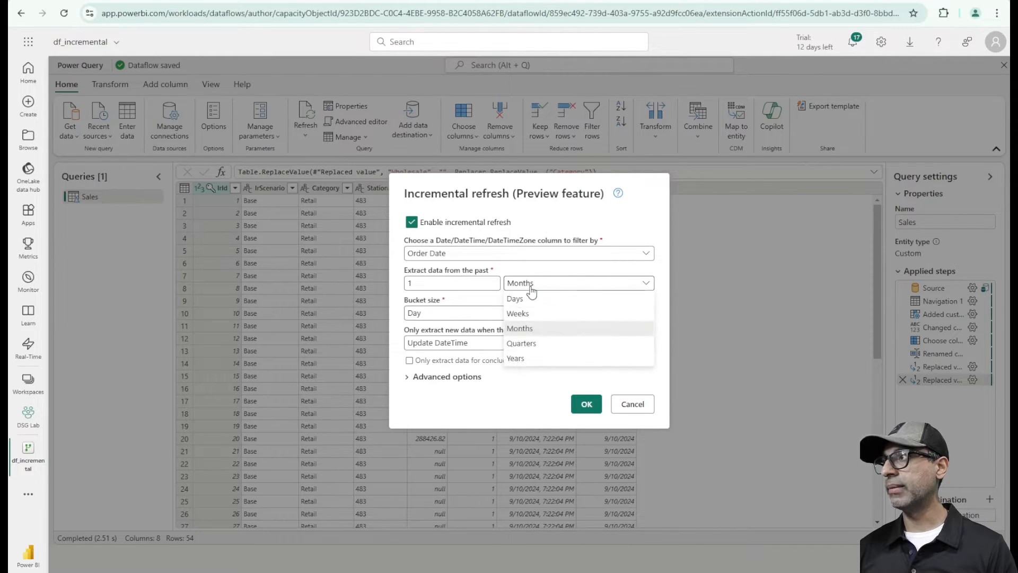
pyautogui.moveTo(540, 321)
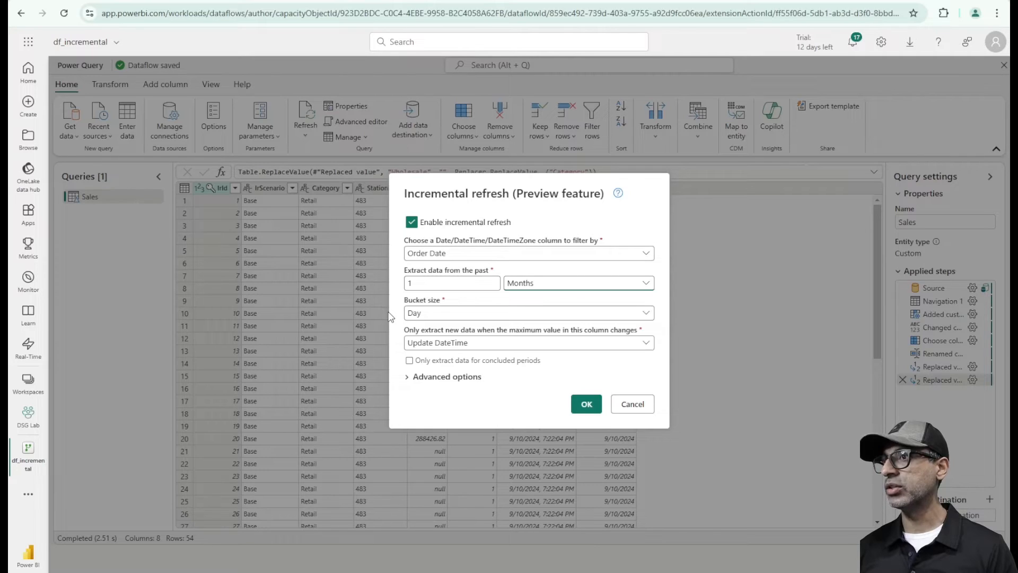
pyautogui.moveTo(396, 327)
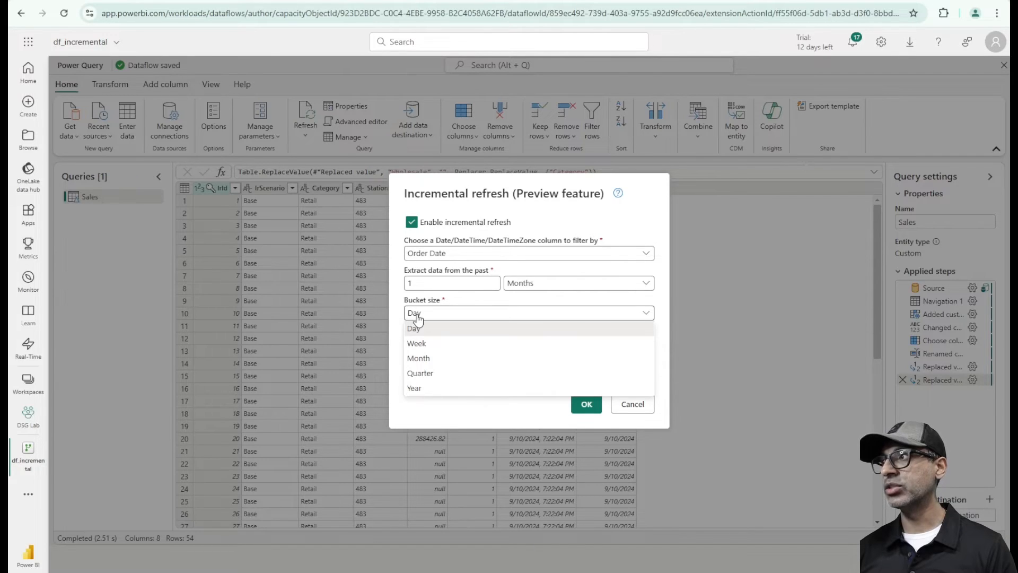
pyautogui.click(414, 328)
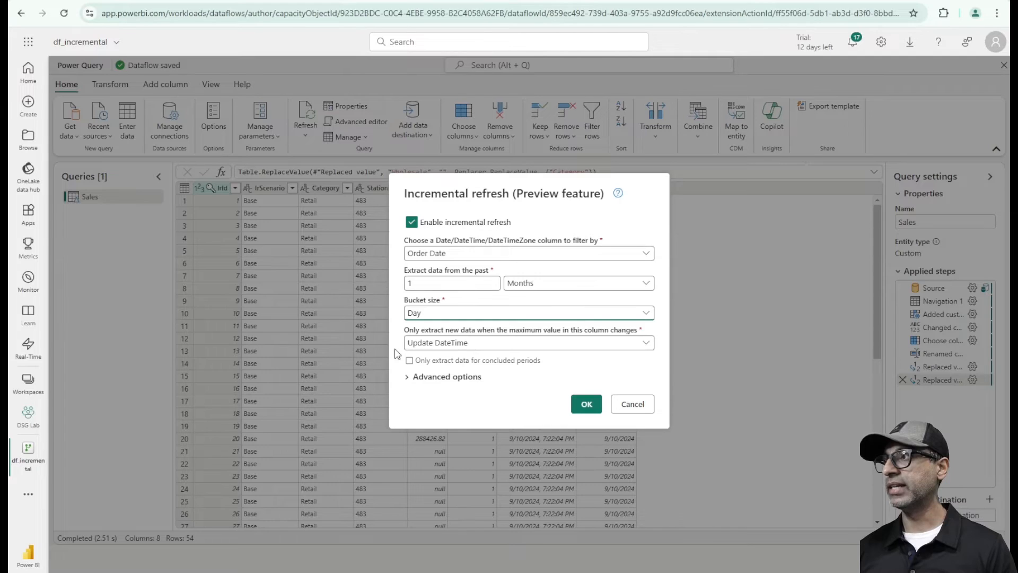
pyautogui.moveTo(422, 368)
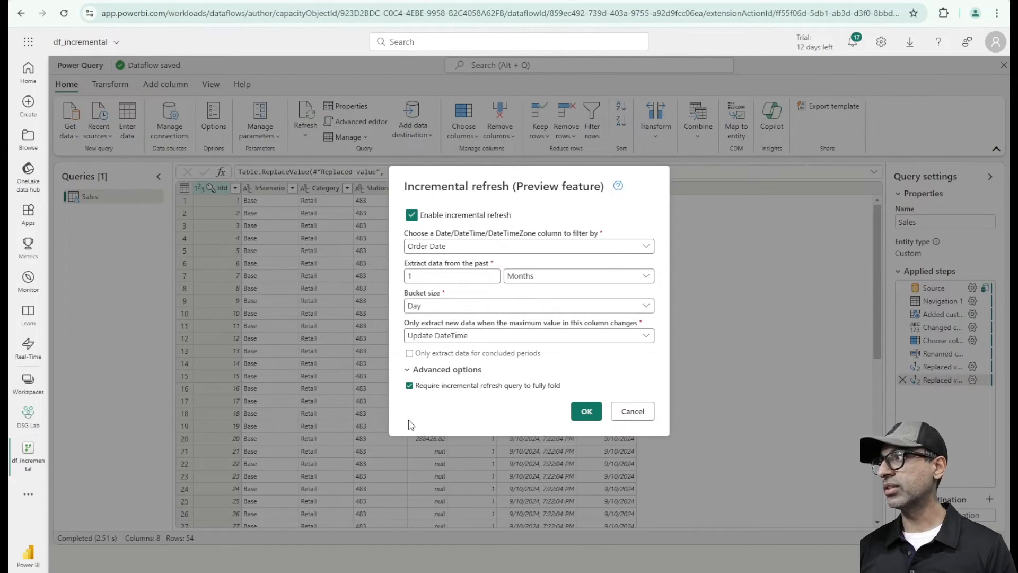
pyautogui.moveTo(928, 328)
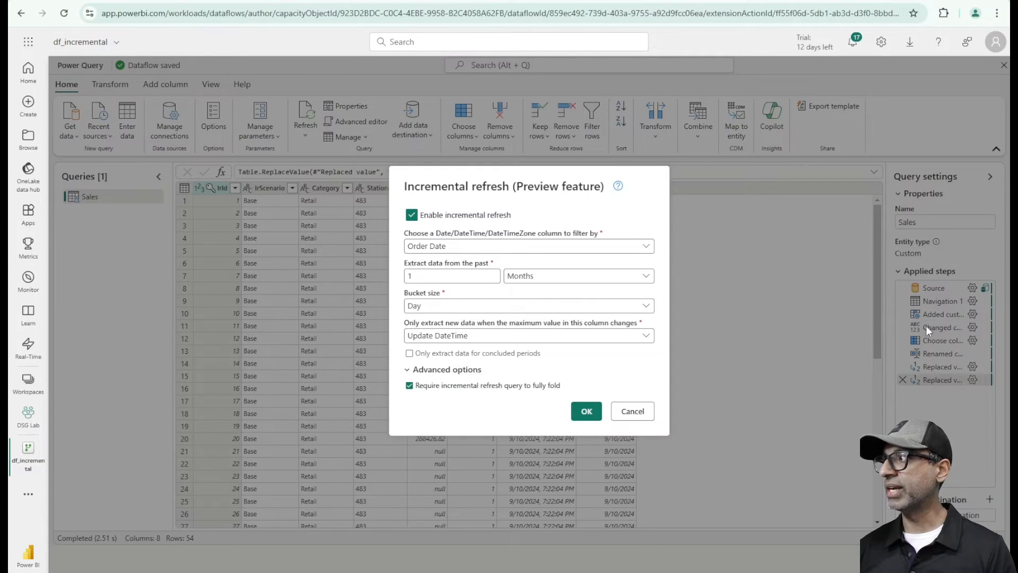
pyautogui.moveTo(737, 451)
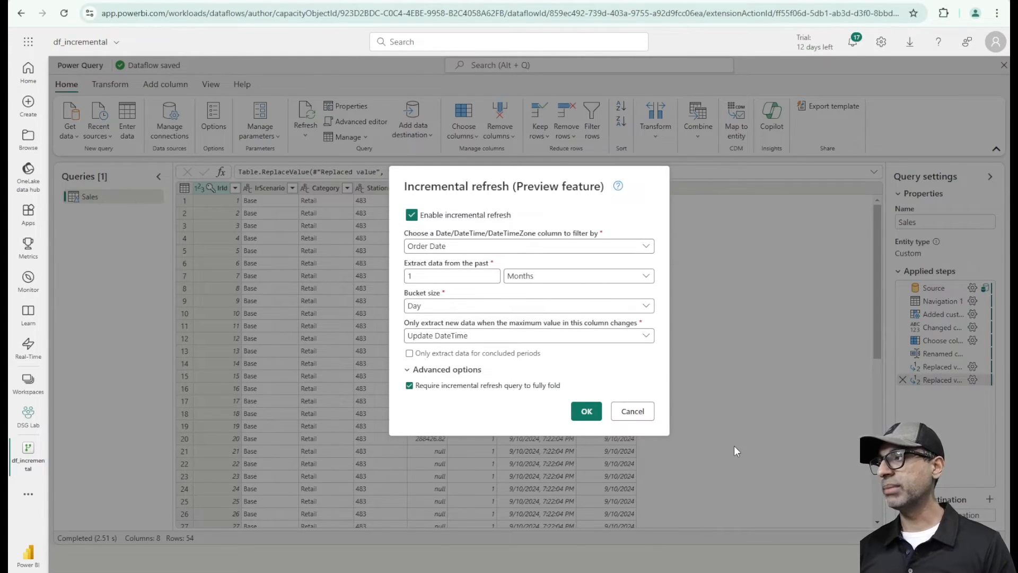
# Confirm the Sales incremental refresh settings with full query folding required.
pyautogui.click(585, 411)
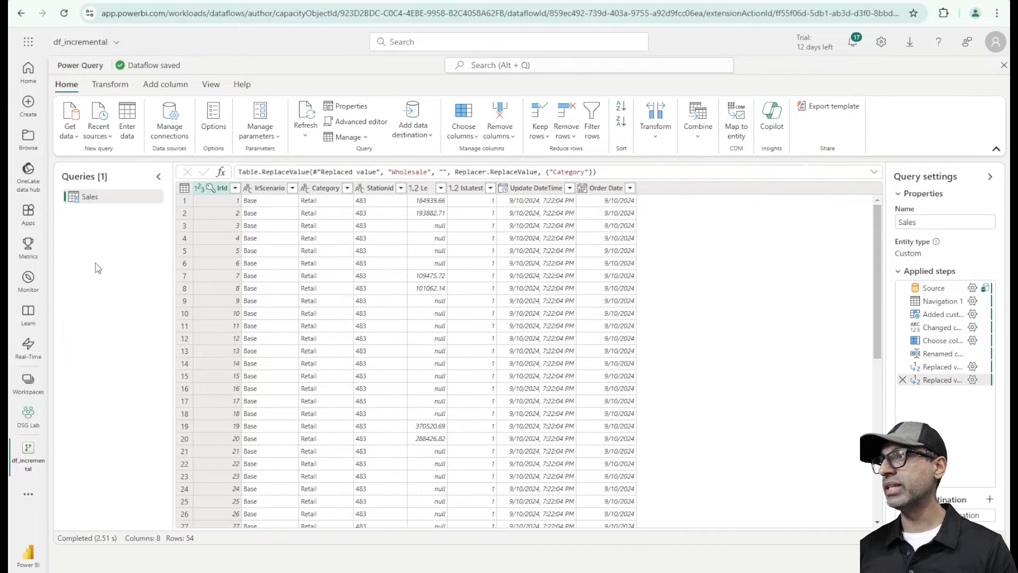
pyautogui.moveTo(87, 225)
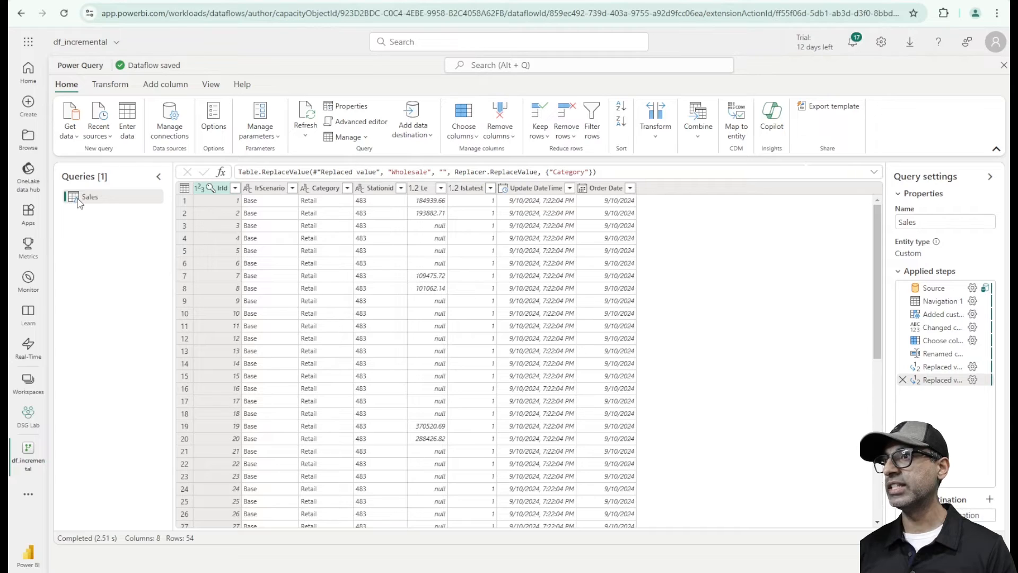
pyautogui.moveTo(98, 232)
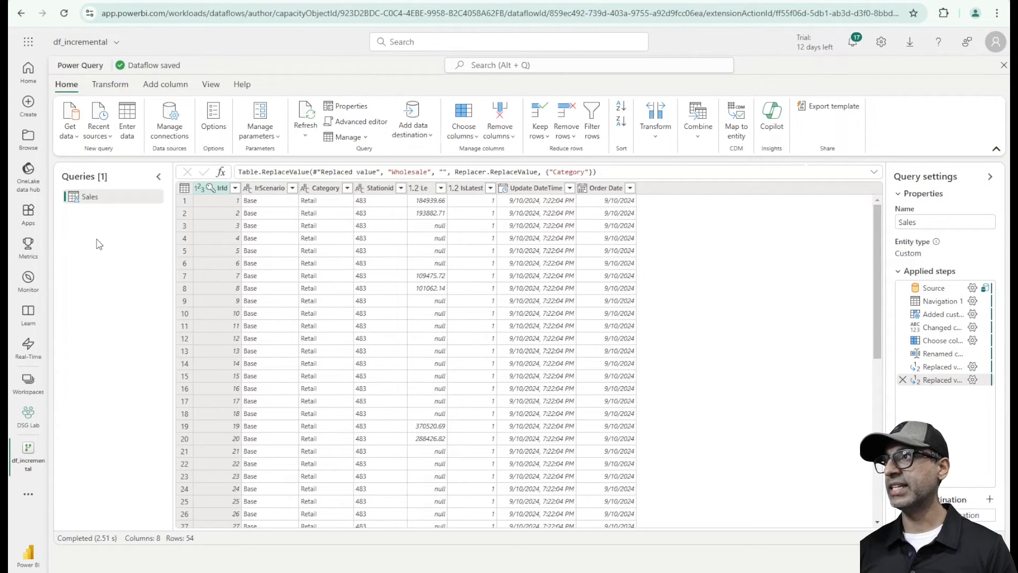
pyautogui.moveTo(148, 202)
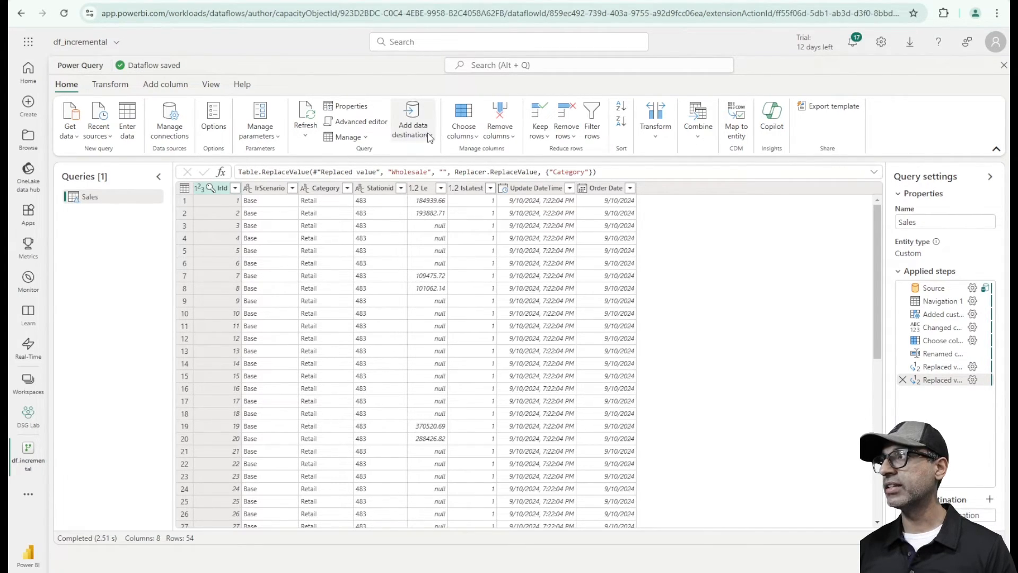
pyautogui.click(413, 119)
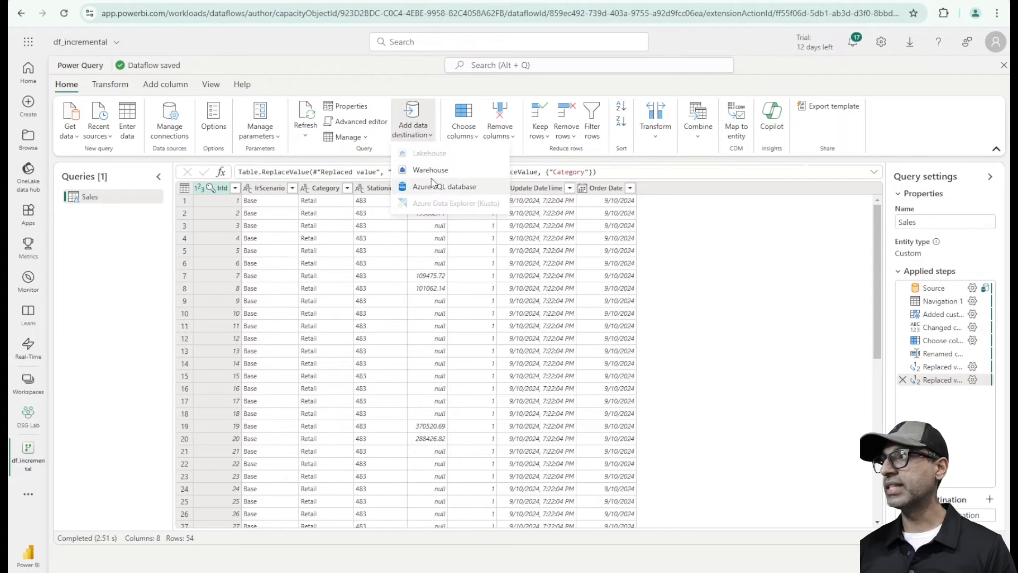
pyautogui.moveTo(433, 184)
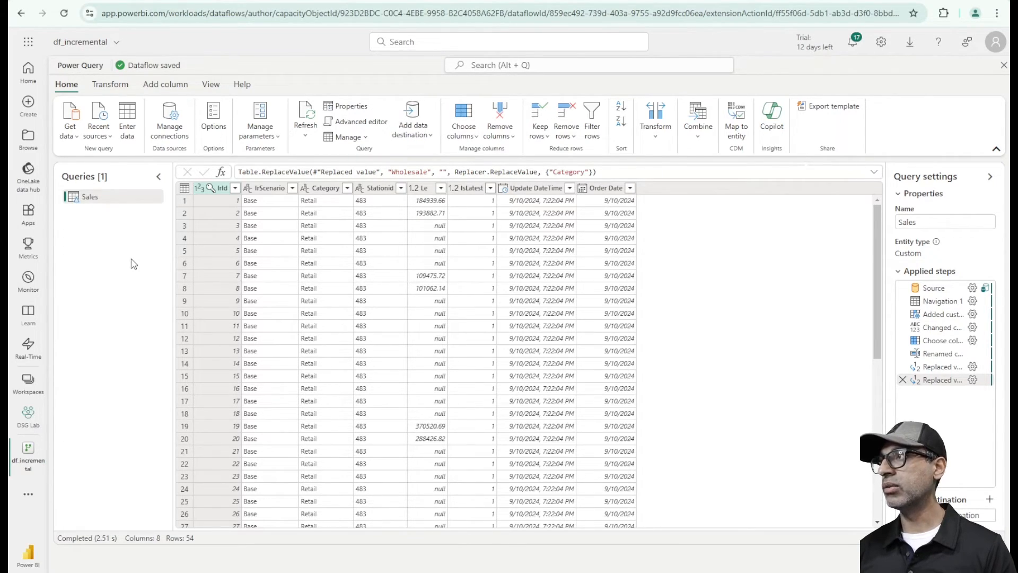
pyautogui.moveTo(140, 258)
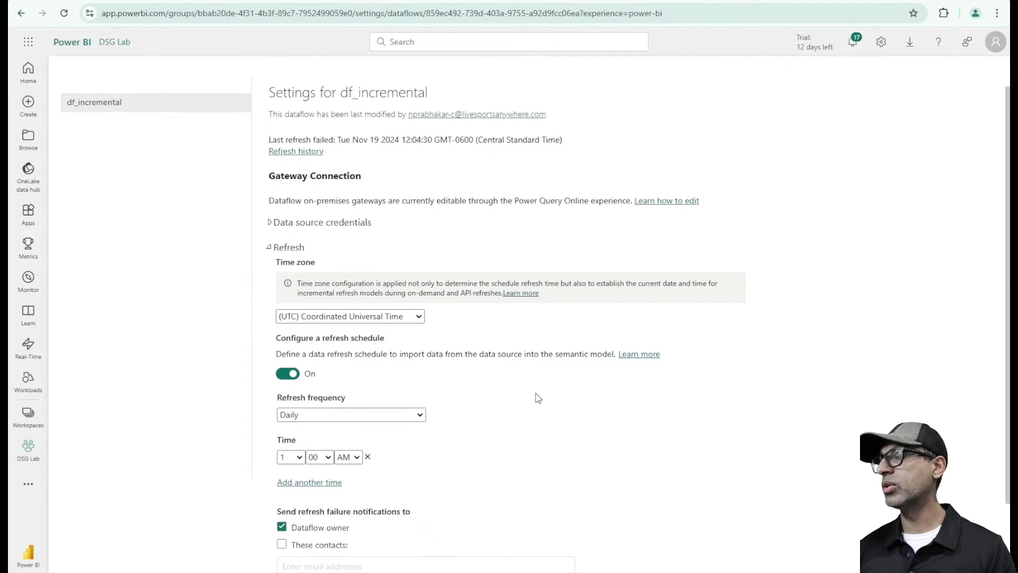
# Scroll the df_incremental settings page down to the daily 1:00 AM UTC refresh schedule.
pyautogui.scroll(-3)
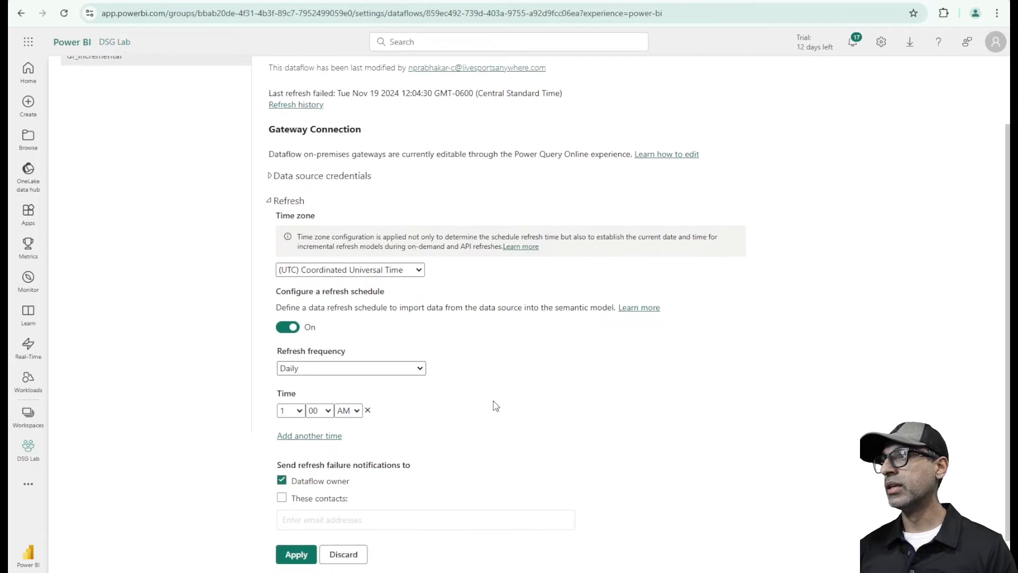
pyautogui.scroll(-3)
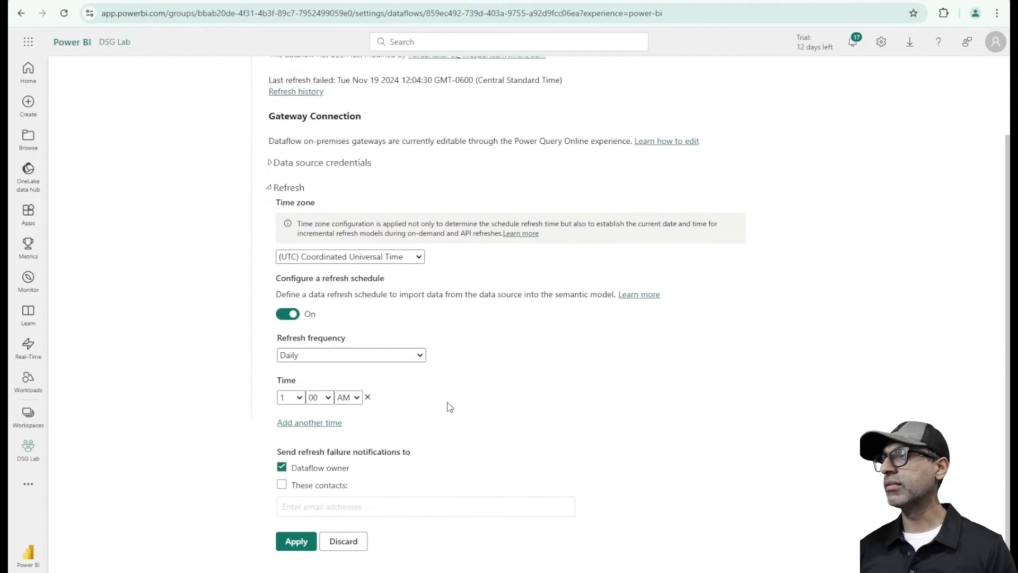
pyautogui.moveTo(374, 413)
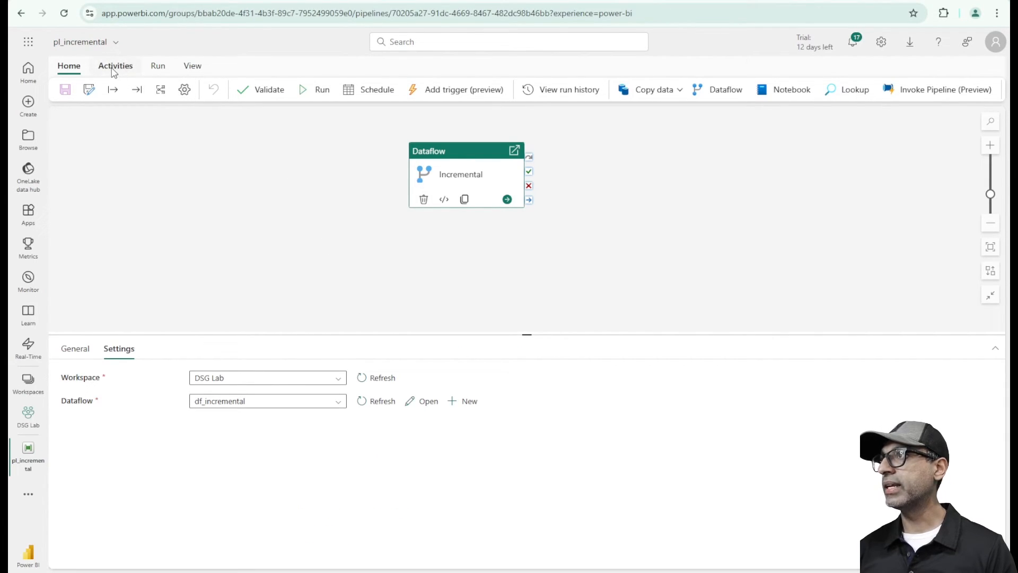
# Review pipeline activities, then open pl_incremental's schedule settings.
pyautogui.click(115, 65)
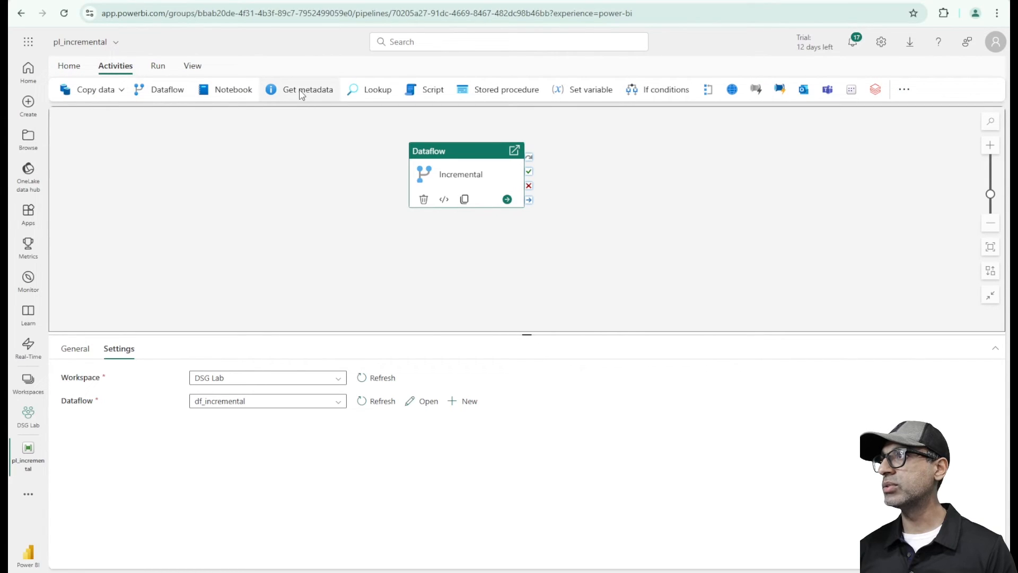
pyautogui.moveTo(284, 226)
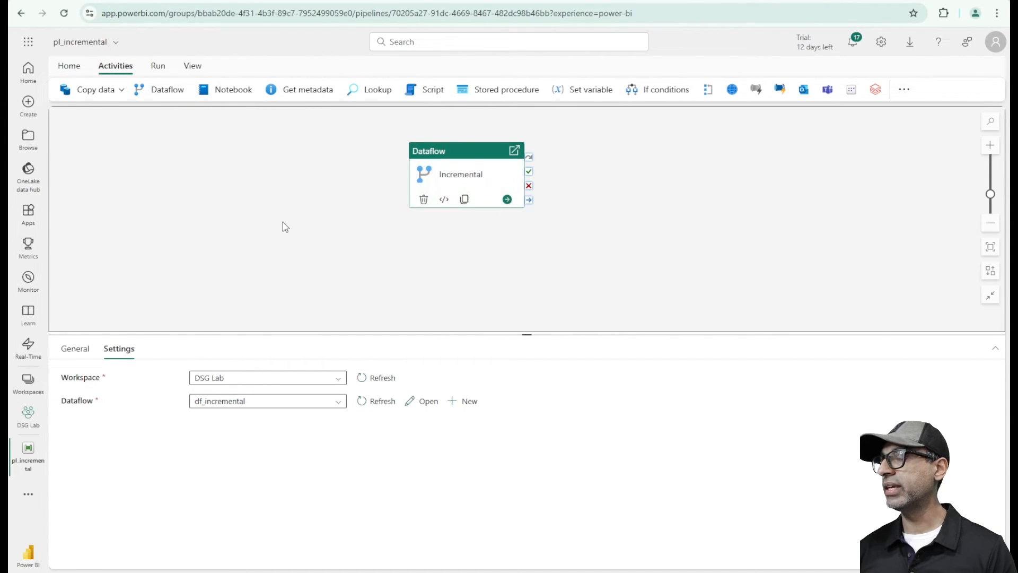
pyautogui.moveTo(242, 417)
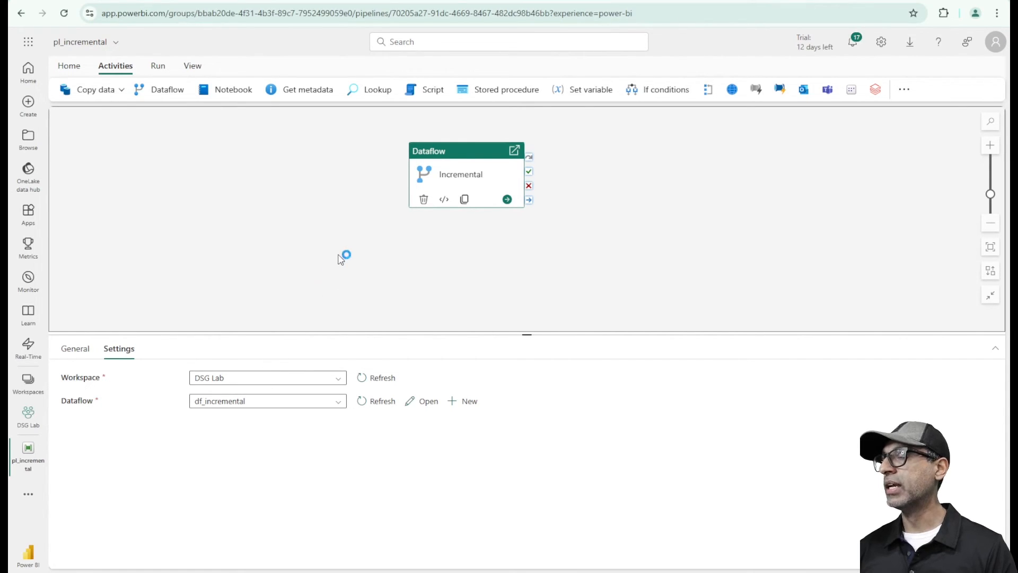
pyautogui.click(69, 66)
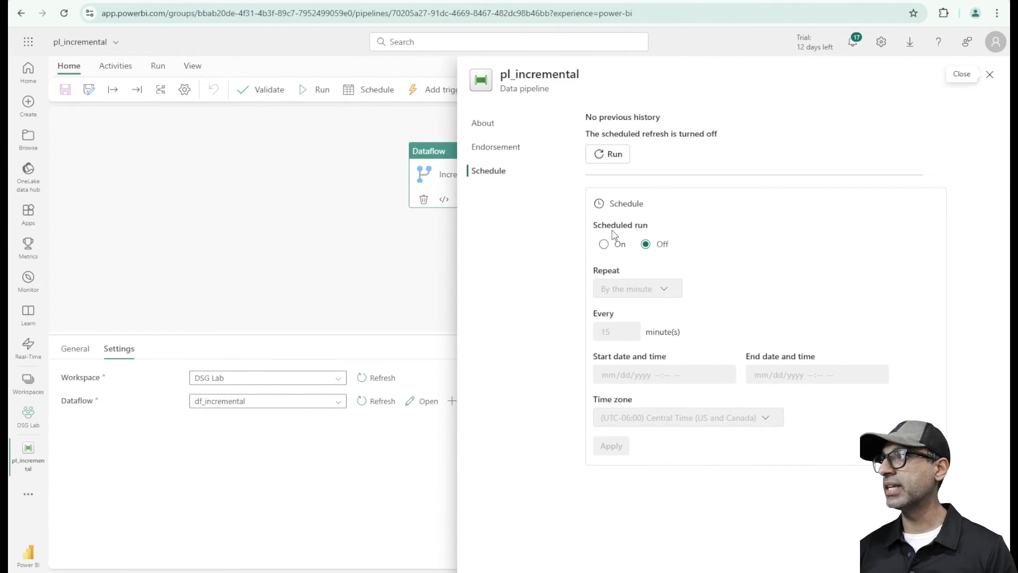
# Switch scheduled run on, repeating by the minute.
pyautogui.click(604, 244)
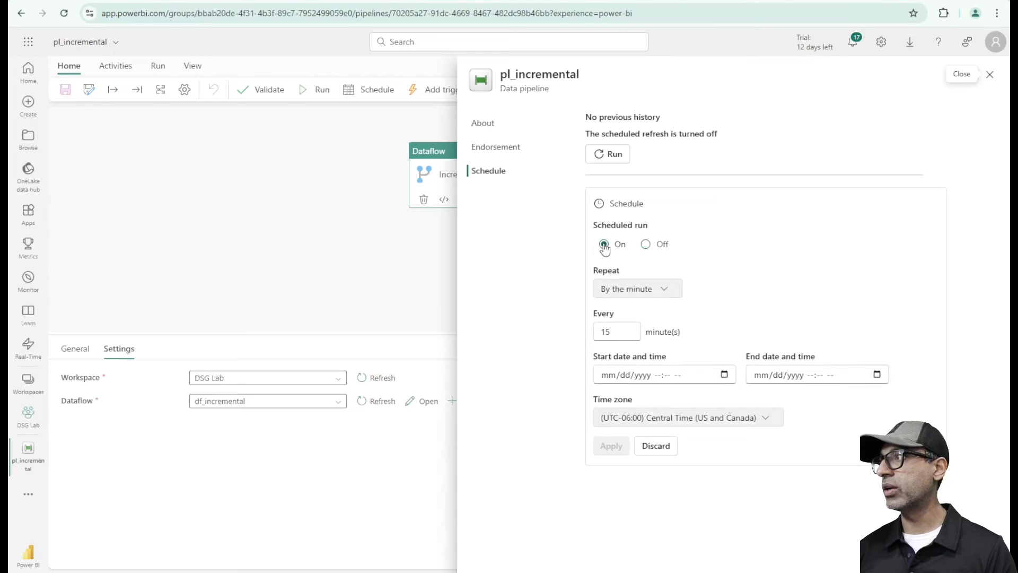
pyautogui.click(637, 288)
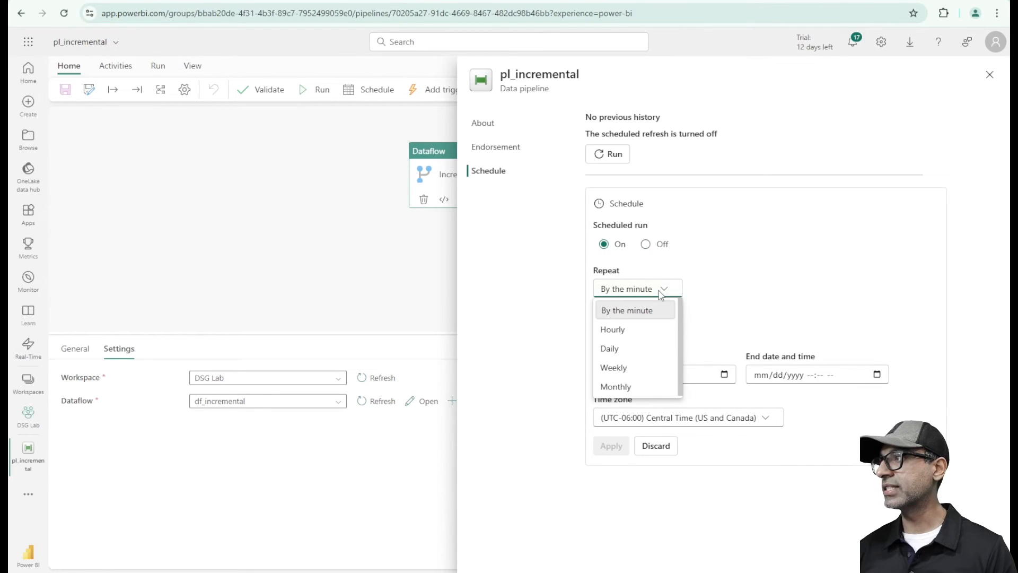
pyautogui.click(626, 311)
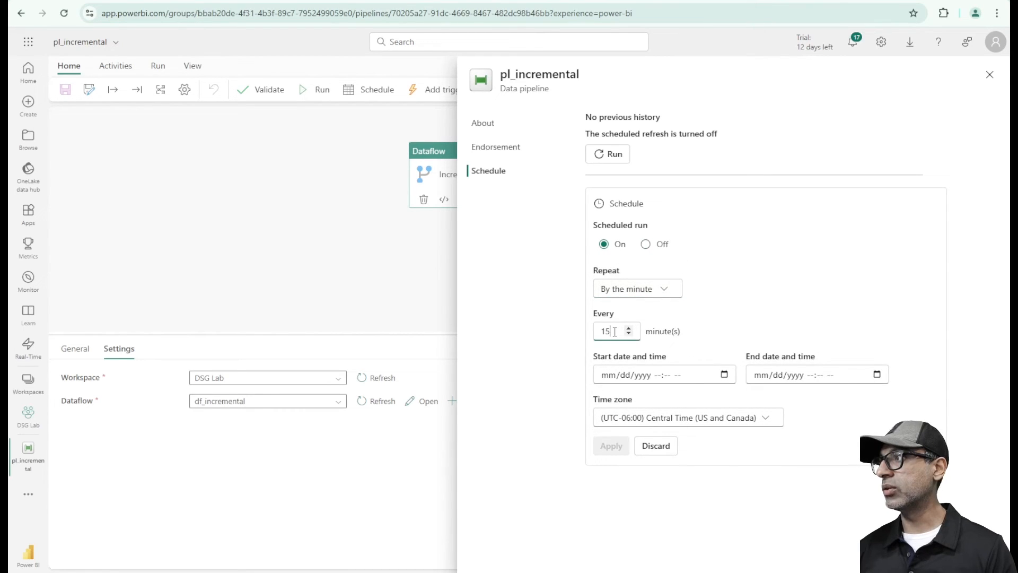